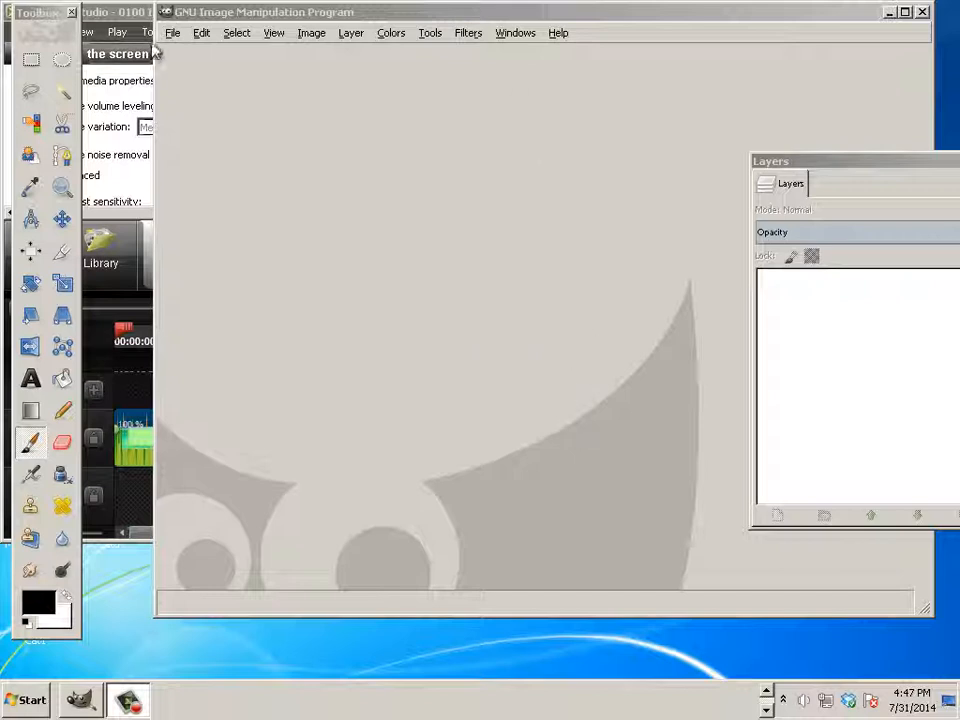
Create a new blank 8.5 × 11 inch image at 300 ppi via File > New
{"action": "left_click", "coordinate": [172, 32]}
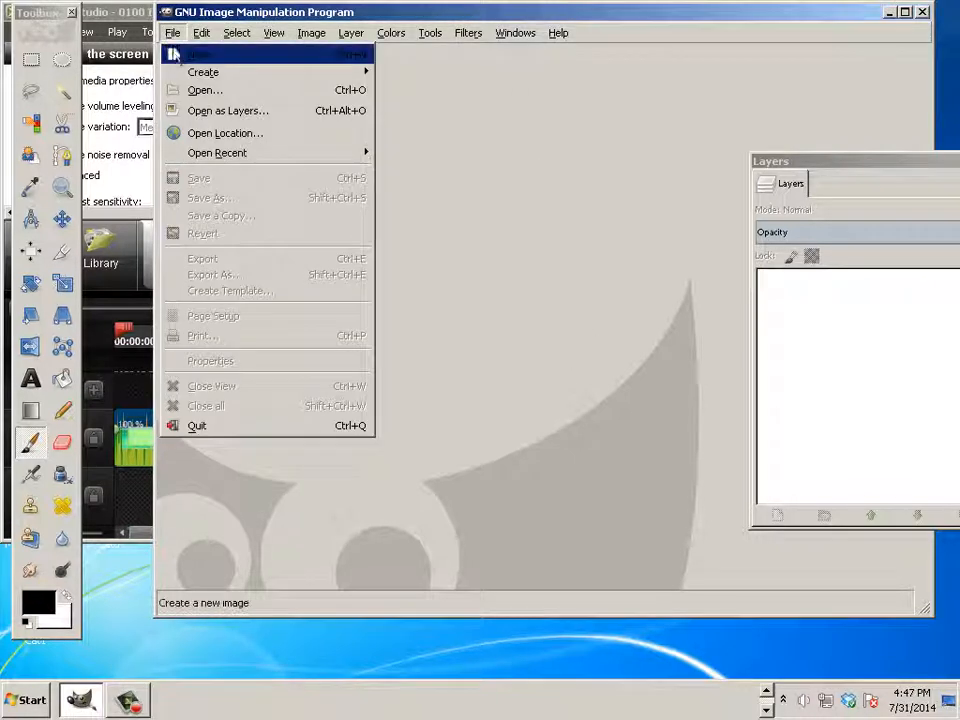
{"action": "left_click", "coordinate": [196, 54]}
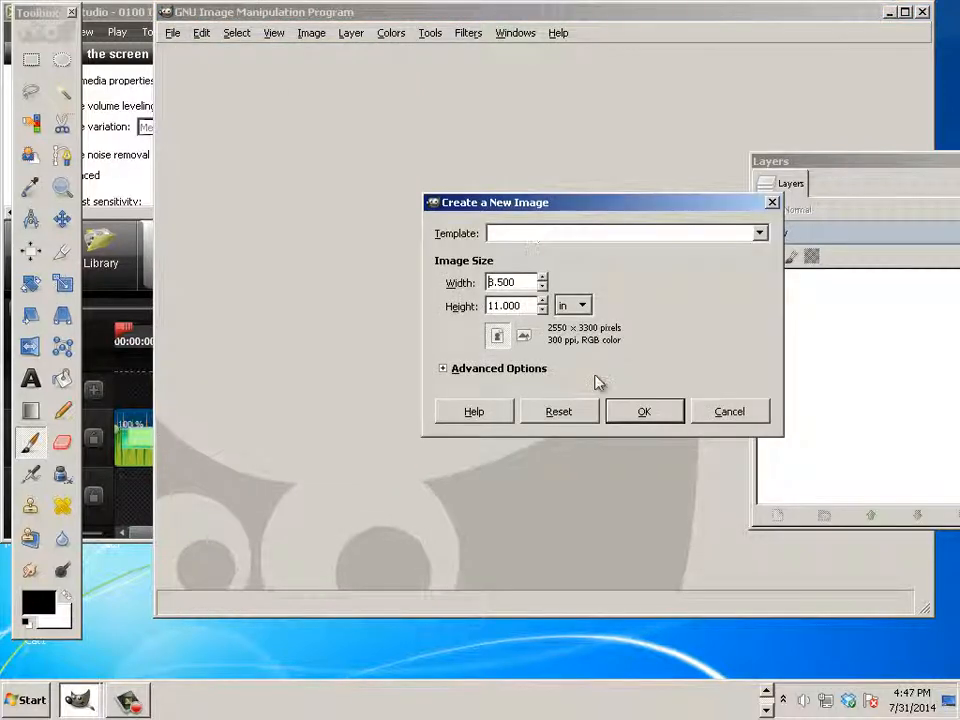
{"action": "left_click", "coordinate": [644, 412]}
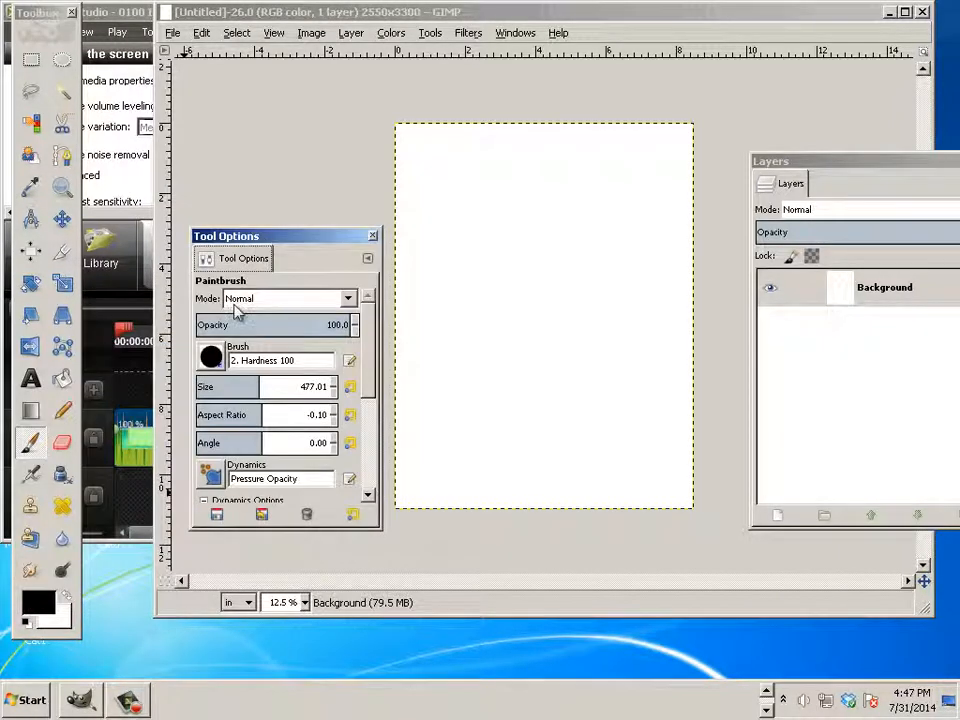
{"action": "mouse_move", "coordinate": [480, 282]}
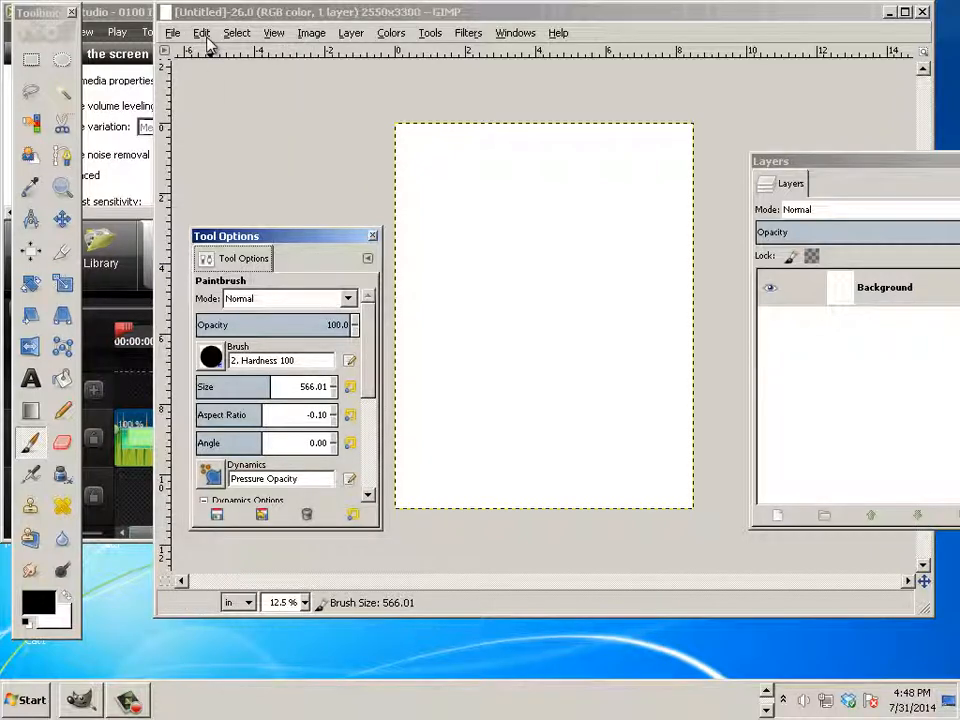
In Keyboard Shortcuts, filter for 'increase' and select the Increase Brush Size More action
{"action": "left_click", "coordinate": [200, 32]}
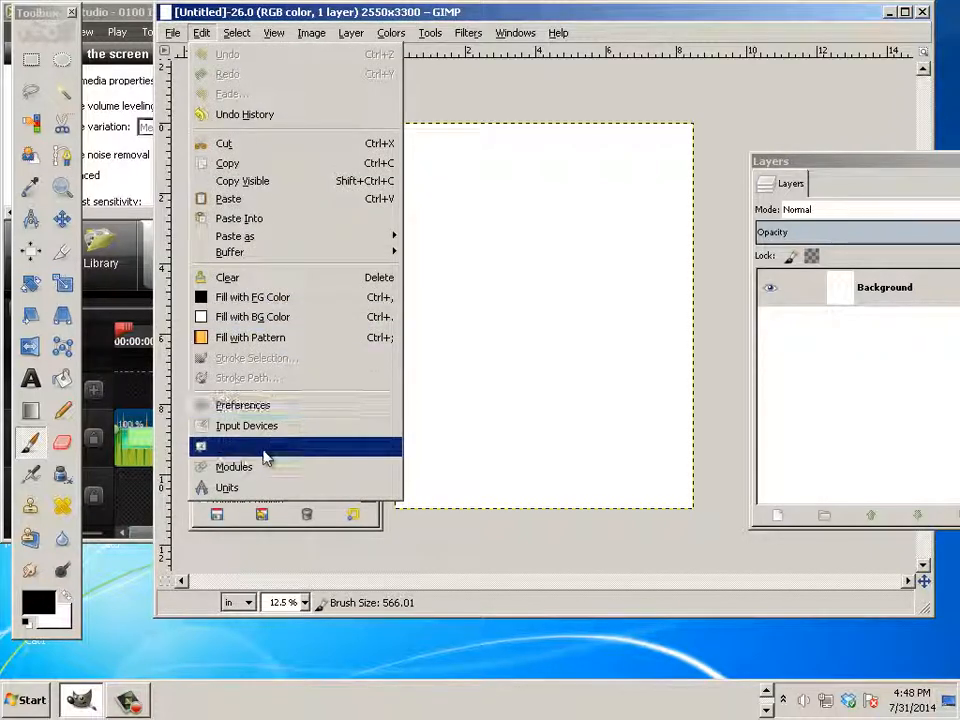
{"action": "left_click", "coordinate": [260, 446]}
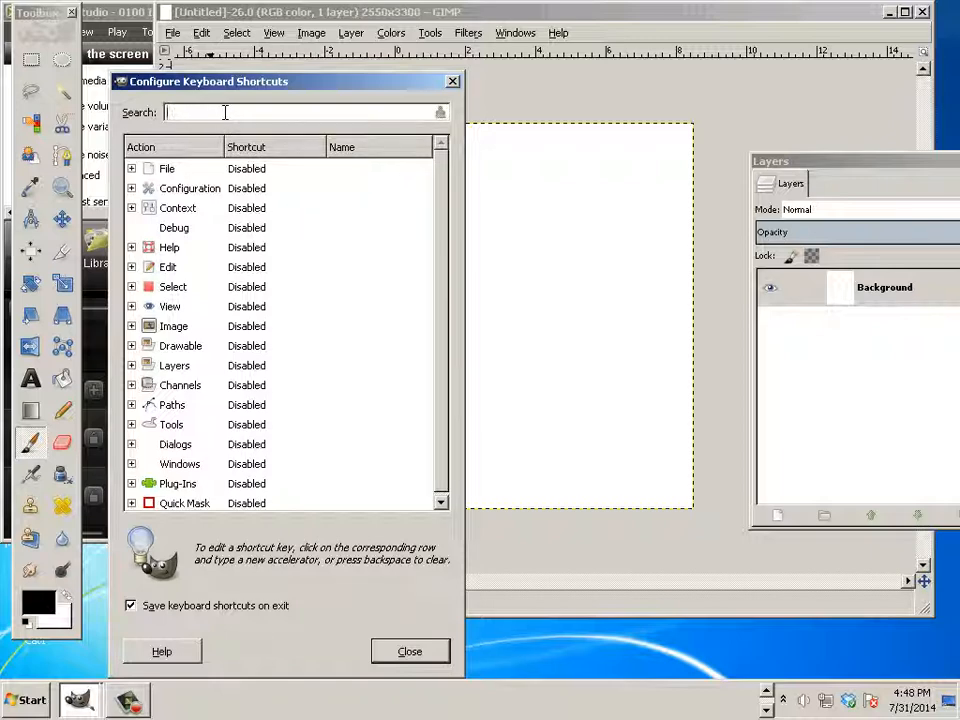
{"action": "type", "text": "increase"}
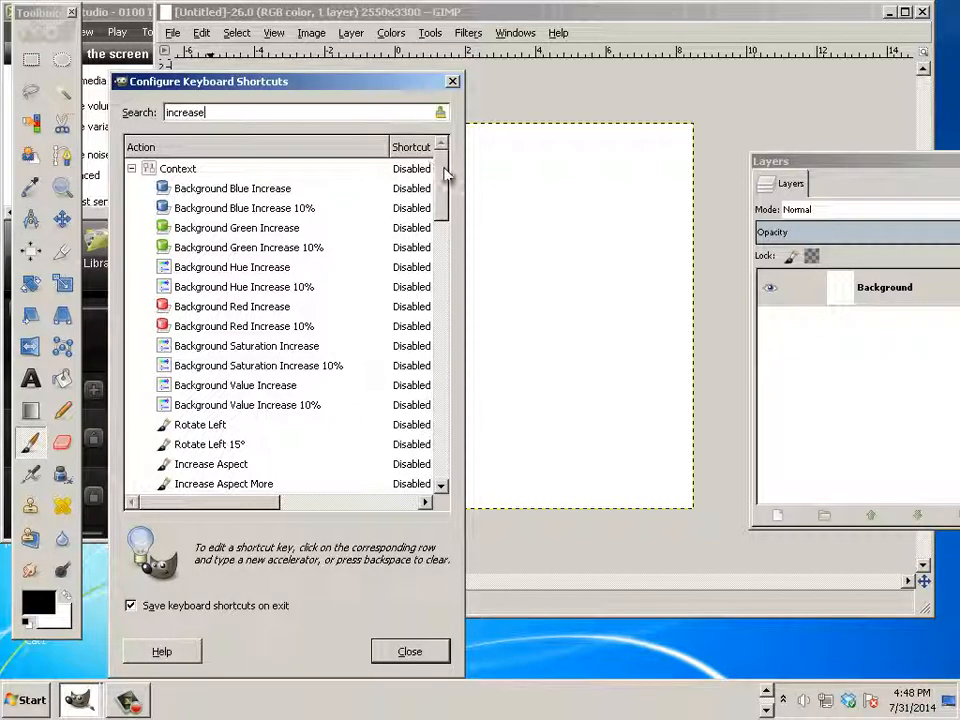
{"action": "scroll", "scroll_direction": "down", "scroll_amount": 3}
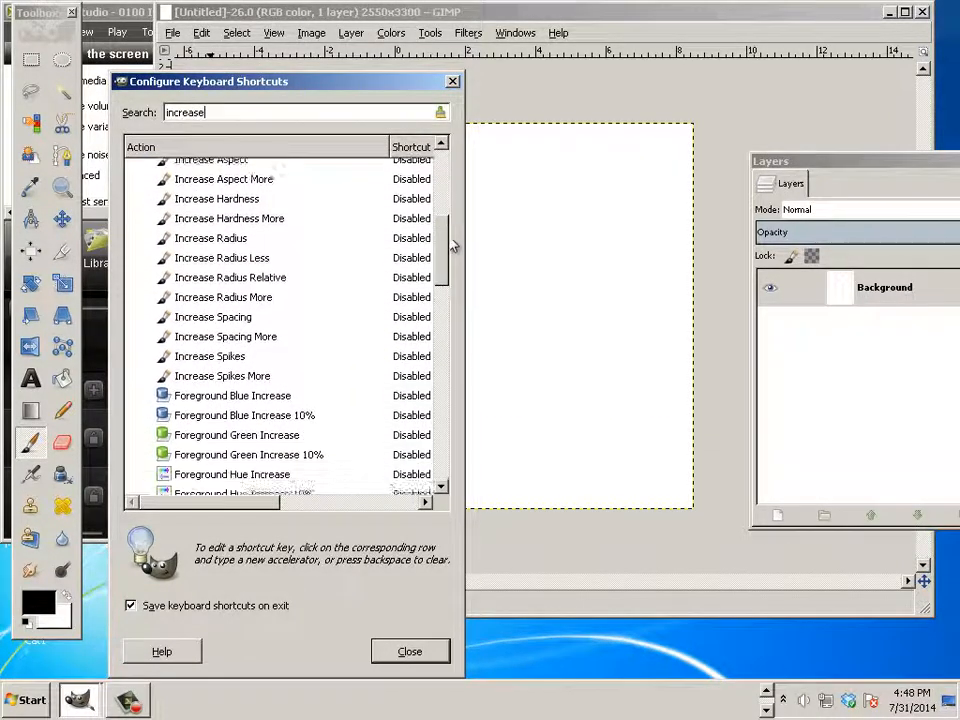
{"action": "scroll", "scroll_direction": "down", "scroll_amount": 3}
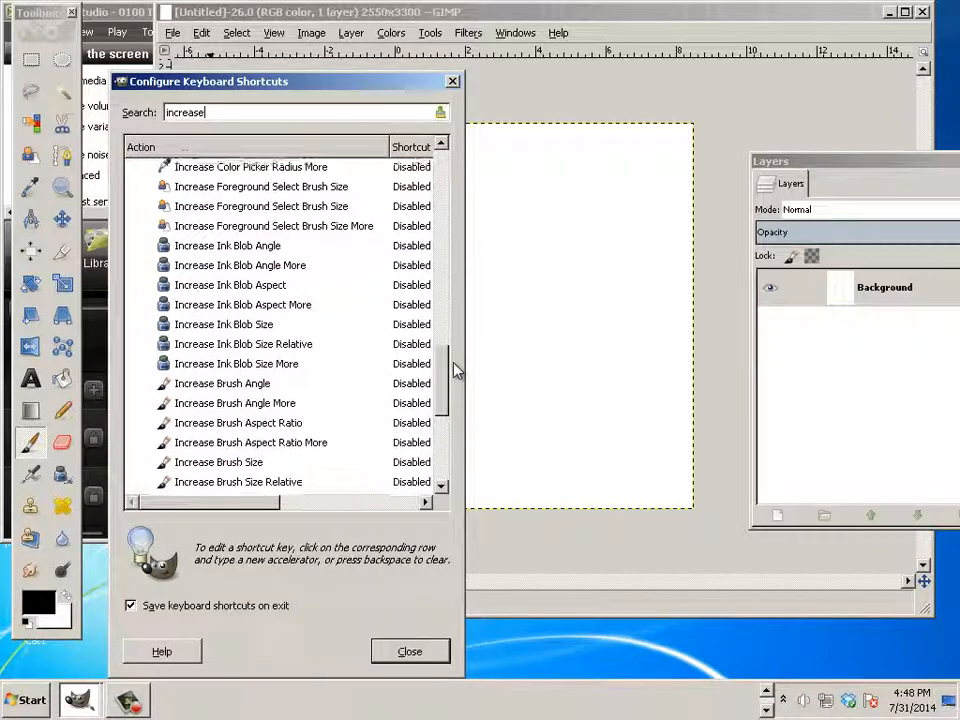
{"action": "scroll", "scroll_direction": "down", "scroll_amount": 3}
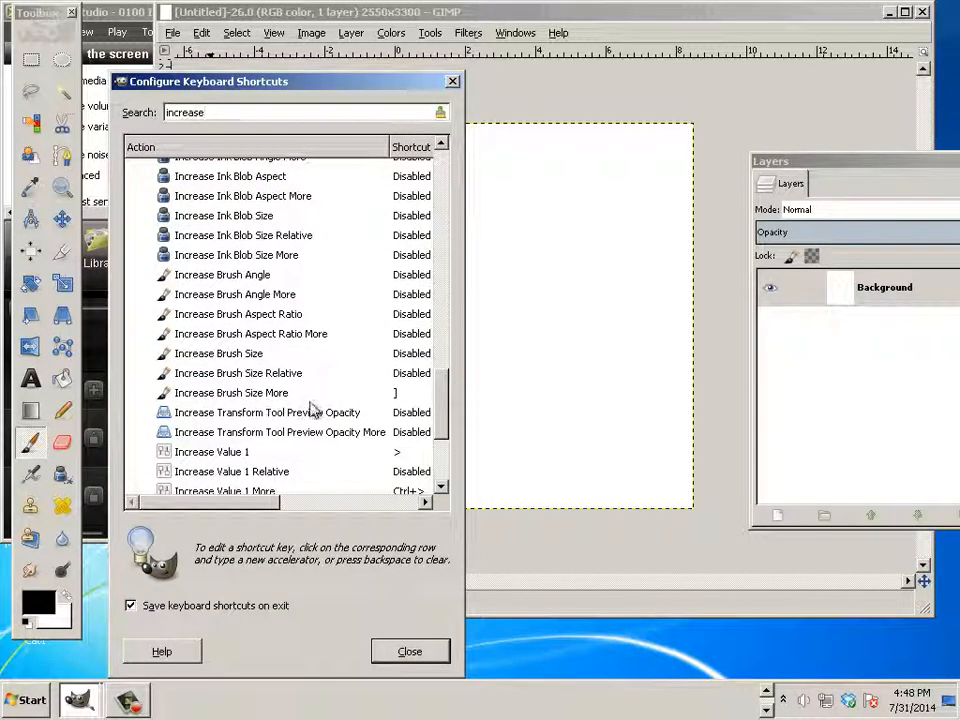
{"action": "left_click", "coordinate": [232, 392]}
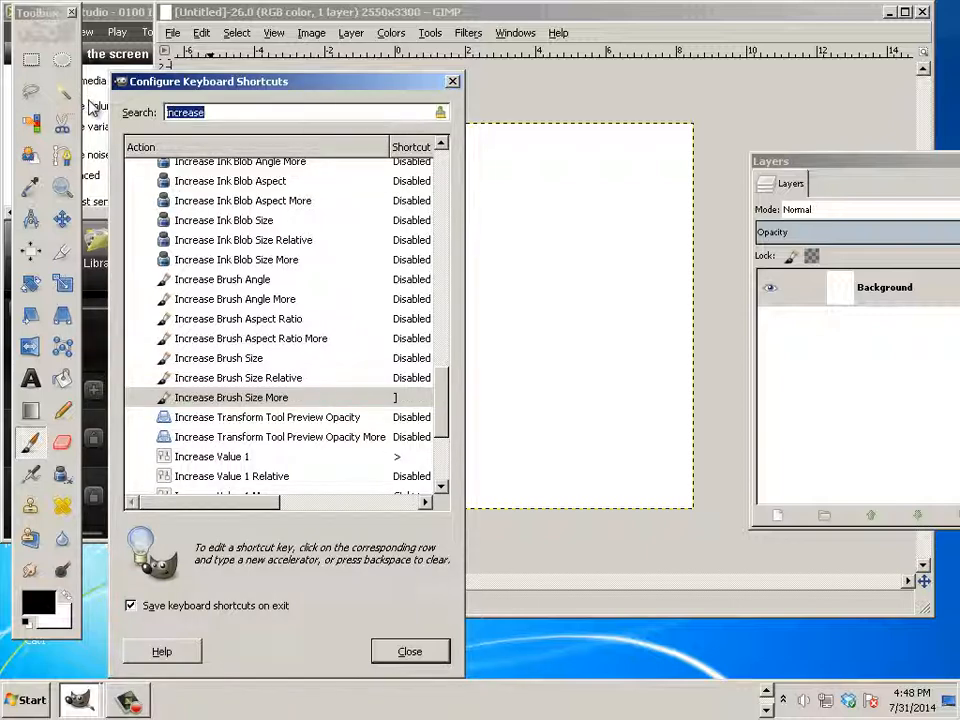
Filter for decrease actions and edit the Decrease Brush Size More shortcut to [
{"action": "type", "text": "del"}
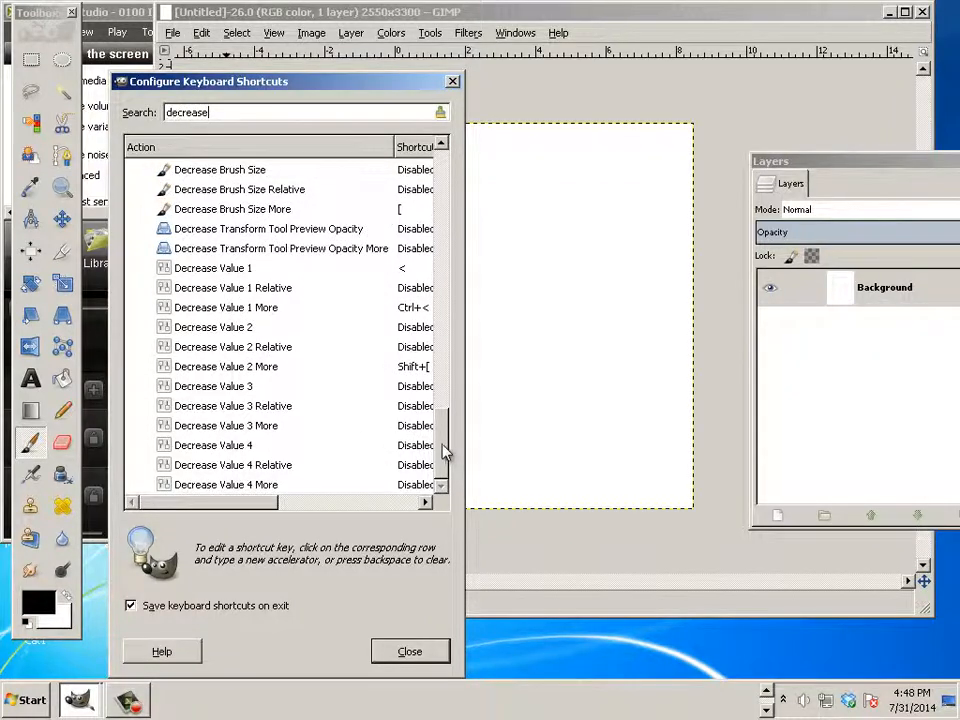
{"action": "left_click", "coordinate": [232, 348]}
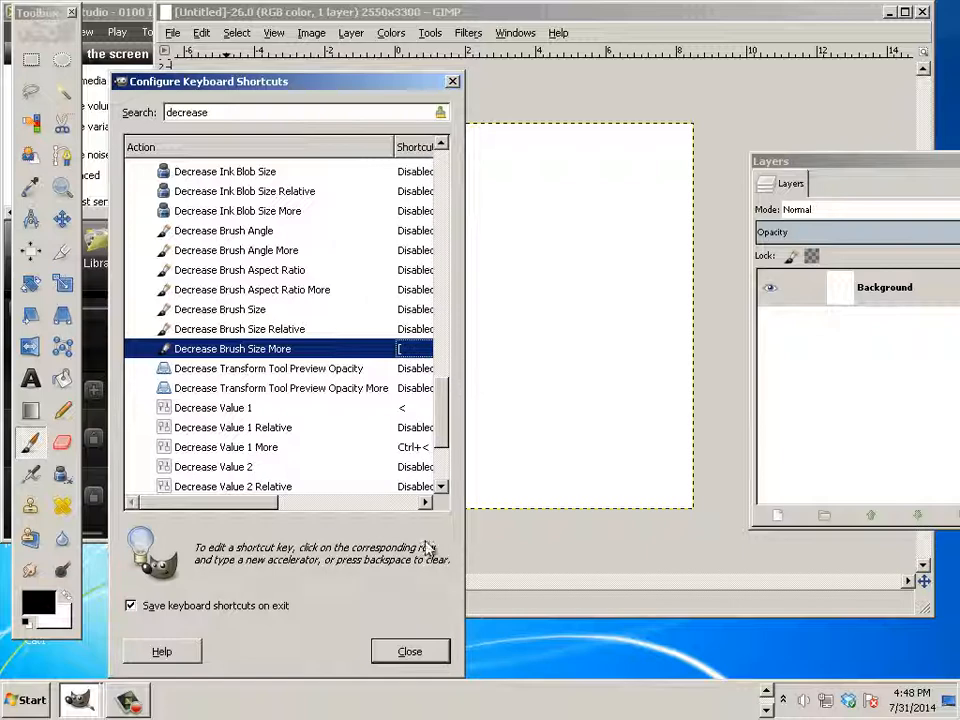
{"action": "left_click", "coordinate": [408, 652]}
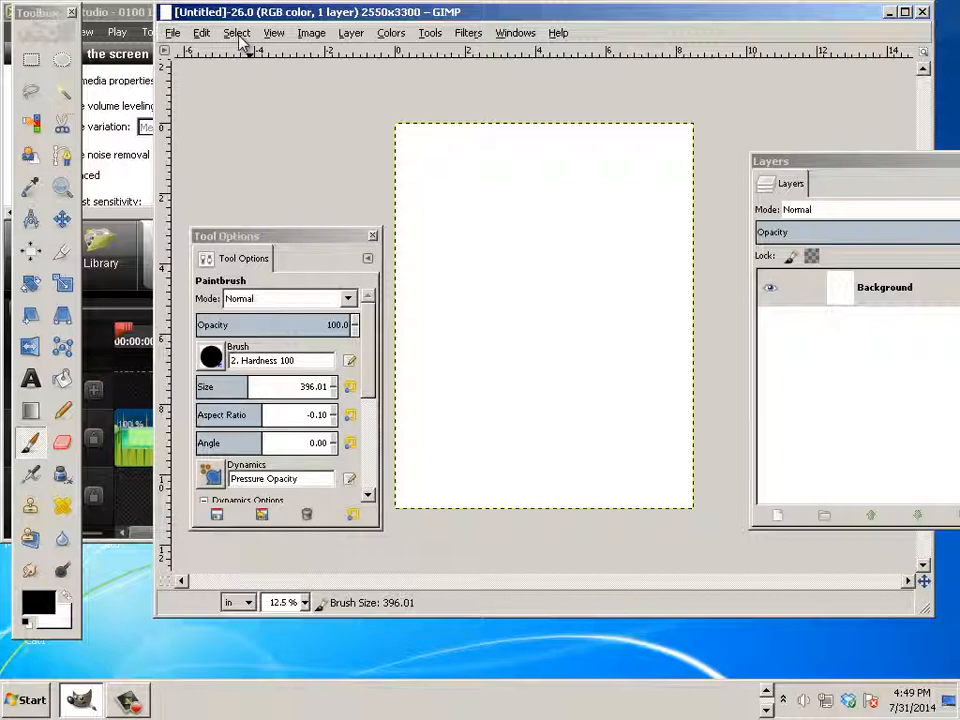
In Preferences > Input Controllers, select Mouse Wheel and the active Main Mouse Wheel controller
{"action": "left_click", "coordinate": [200, 32]}
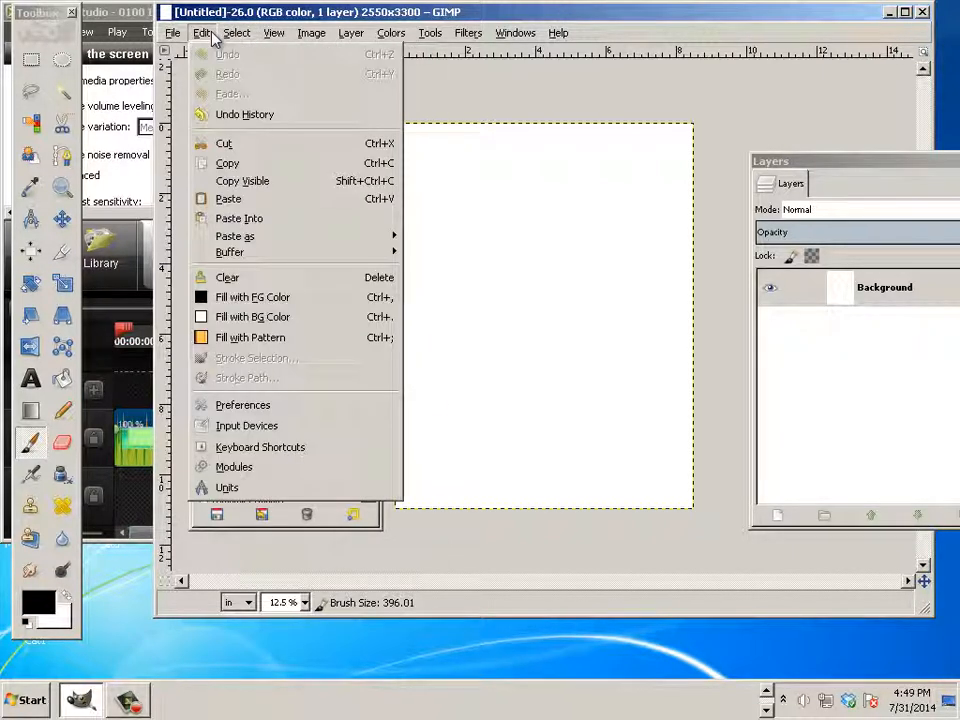
{"action": "left_click", "coordinate": [242, 404]}
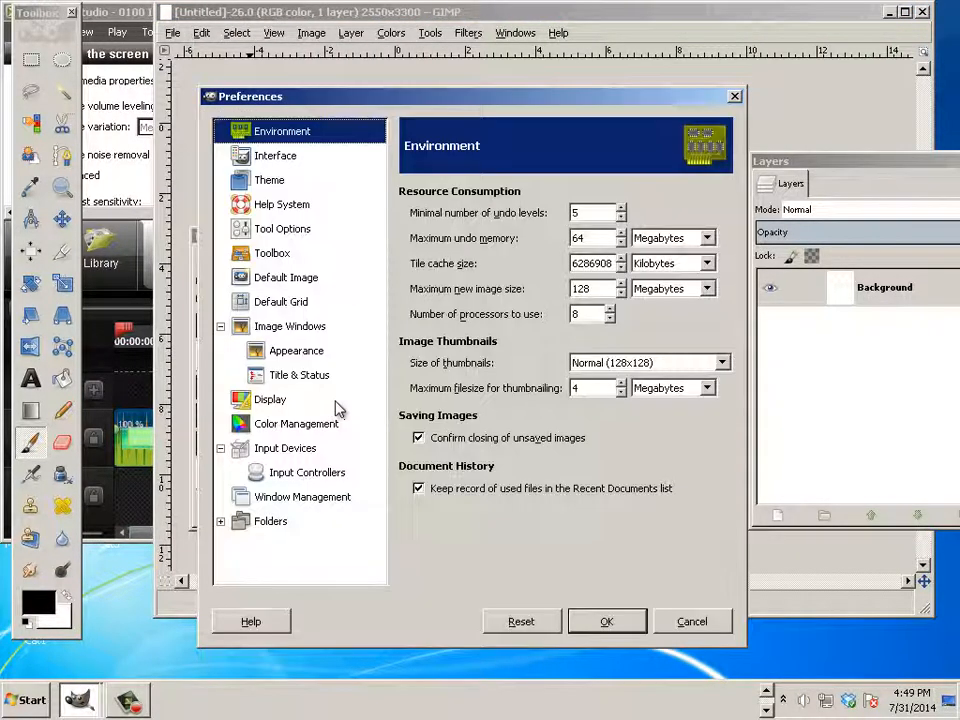
{"action": "left_click", "coordinate": [308, 472]}
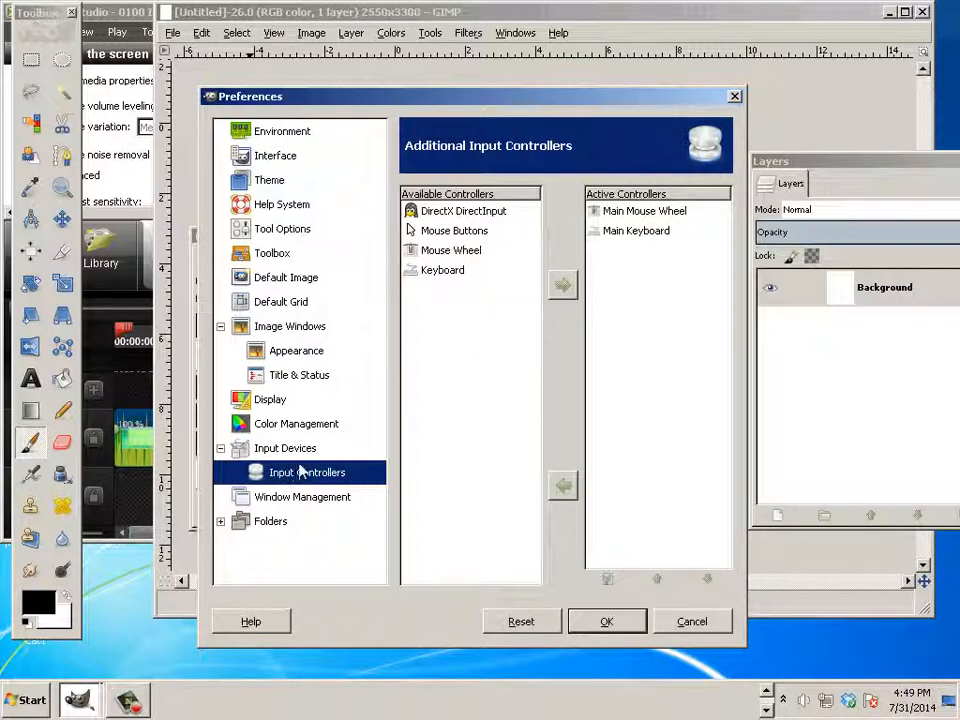
{"action": "left_click", "coordinate": [450, 250]}
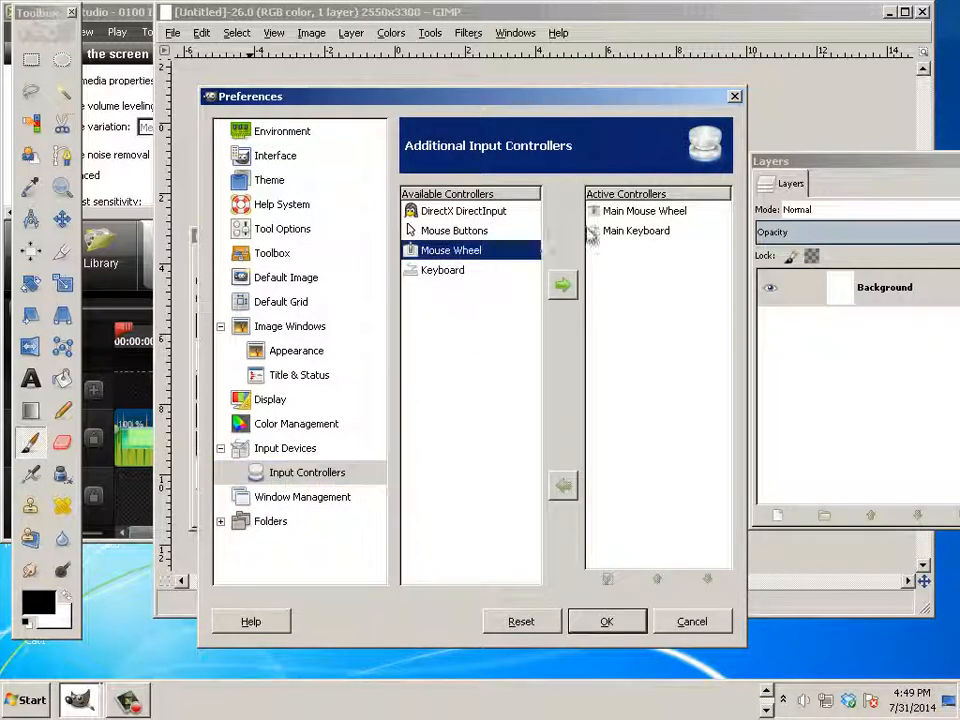
{"action": "left_click", "coordinate": [644, 210]}
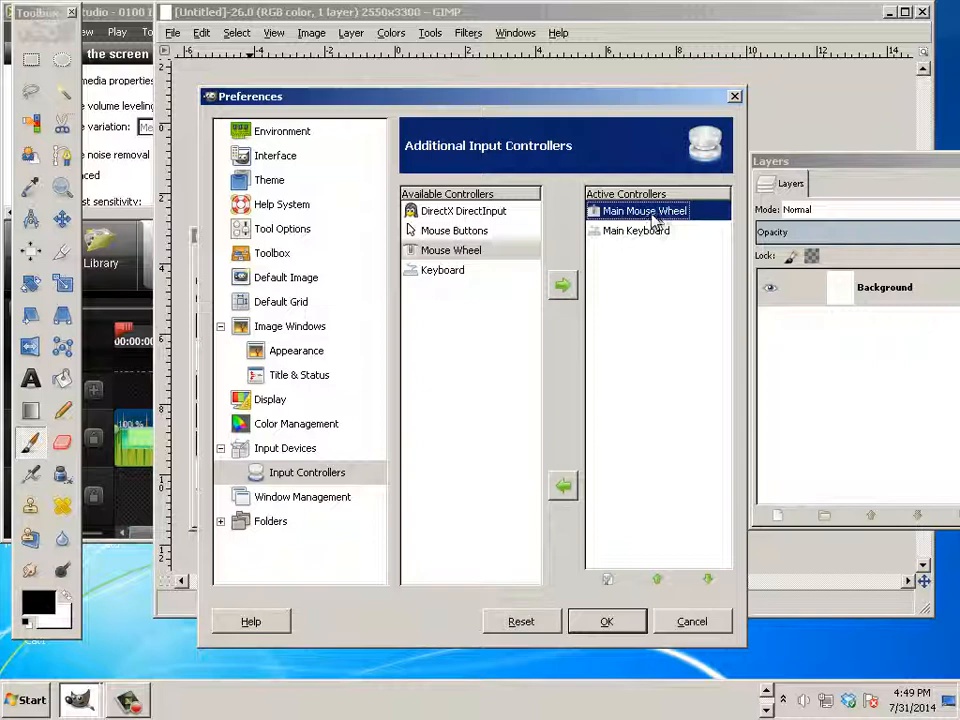
Assign Increase Brush Size More to the Main Mouse Wheel's Scroll Up event
{"action": "double_click", "coordinate": [644, 212]}
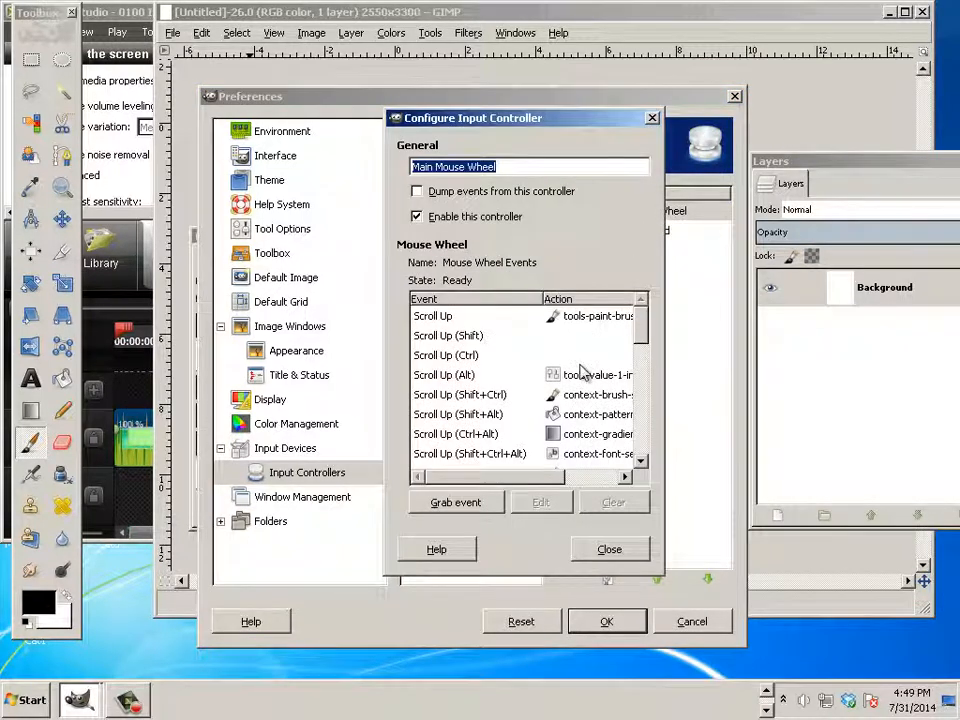
{"action": "scroll", "scroll_direction": "down", "scroll_amount": 3}
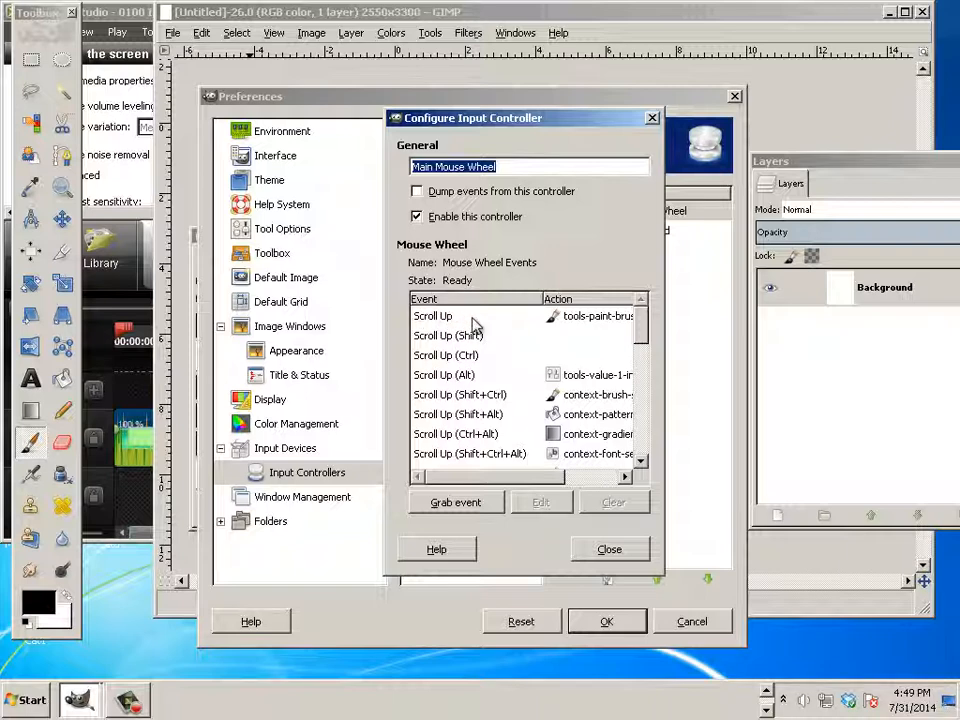
{"action": "mouse_move", "coordinate": [584, 328]}
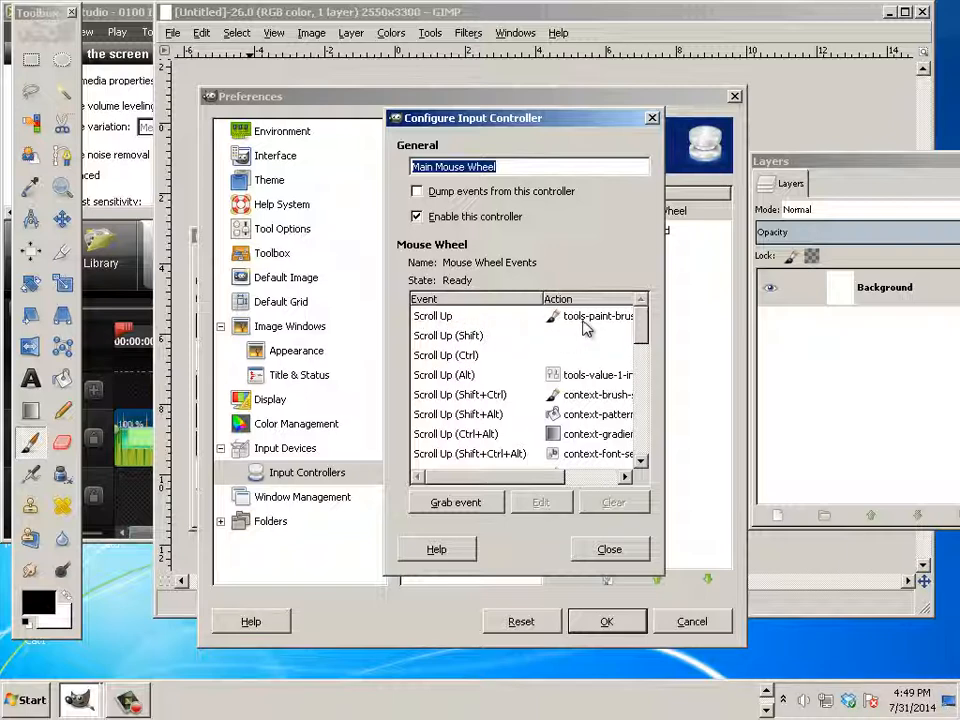
{"action": "left_click", "coordinate": [432, 316]}
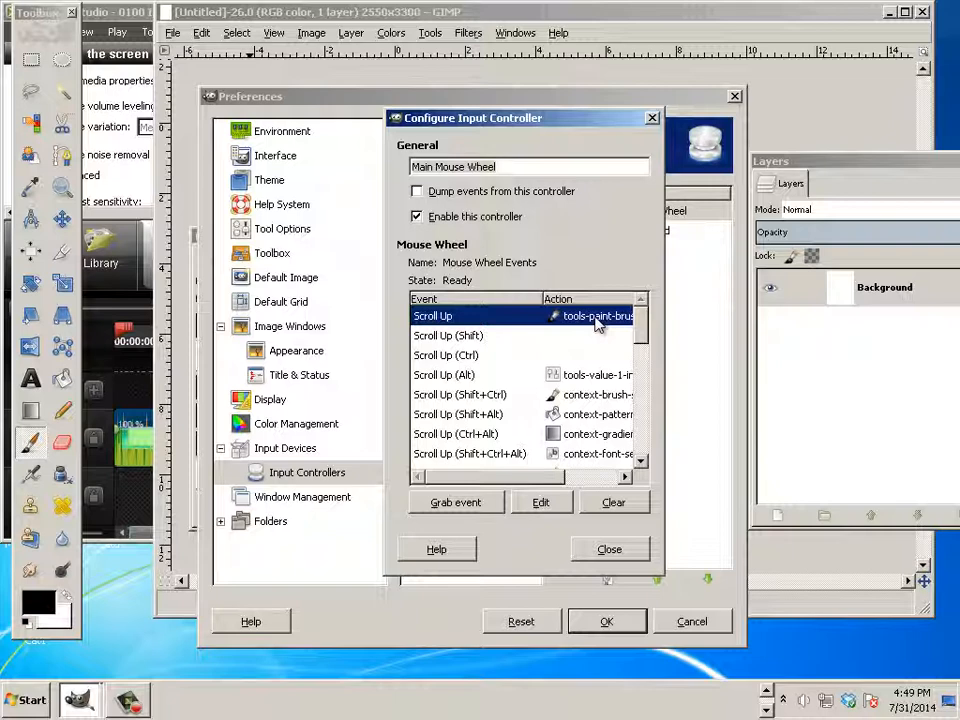
{"action": "scroll", "scroll_direction": "down", "scroll_amount": 3}
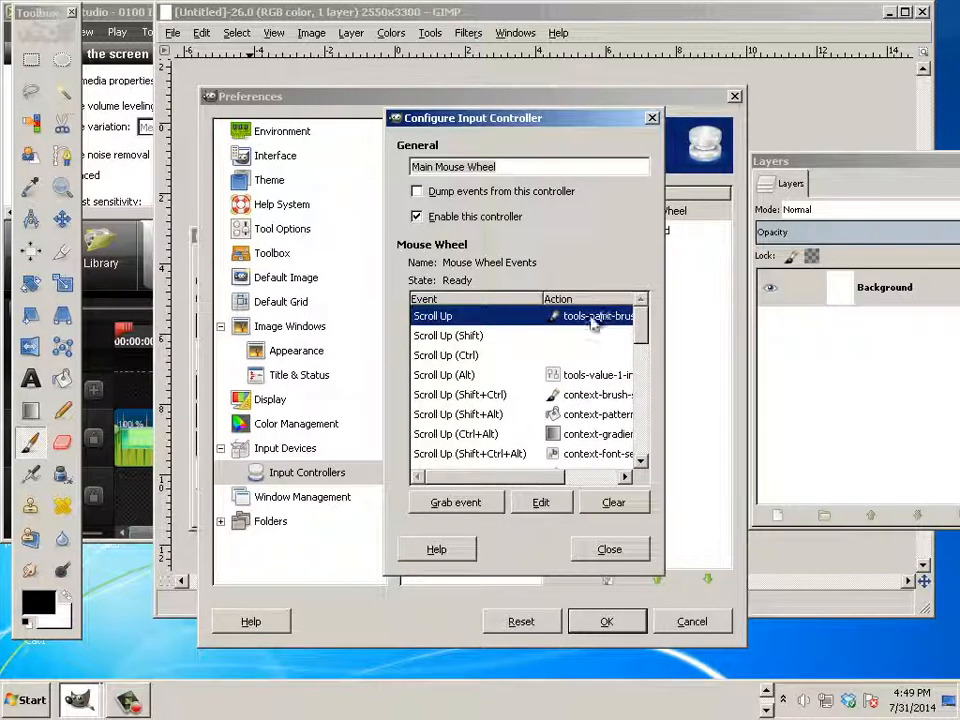
{"action": "mouse_move", "coordinate": [580, 324]}
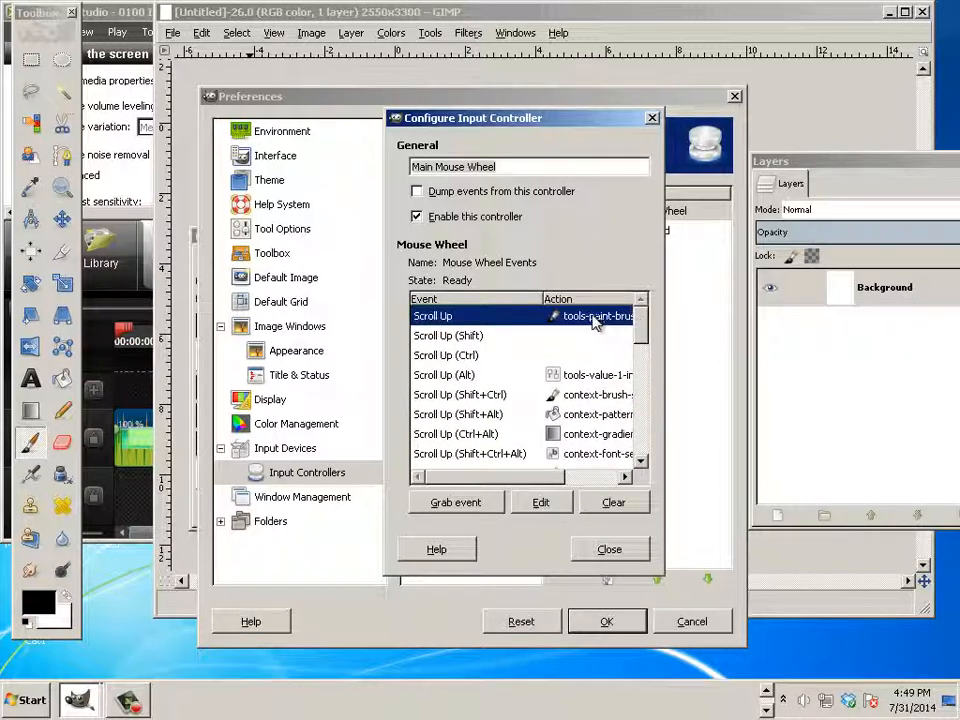
{"action": "left_click", "coordinate": [540, 502]}
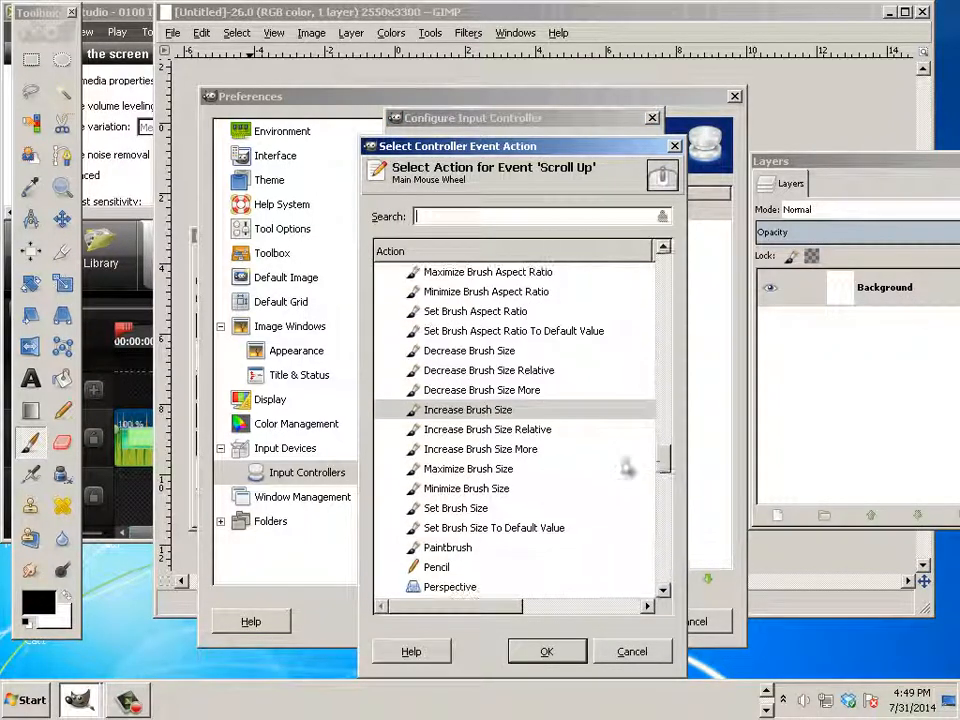
{"action": "left_click", "coordinate": [480, 448]}
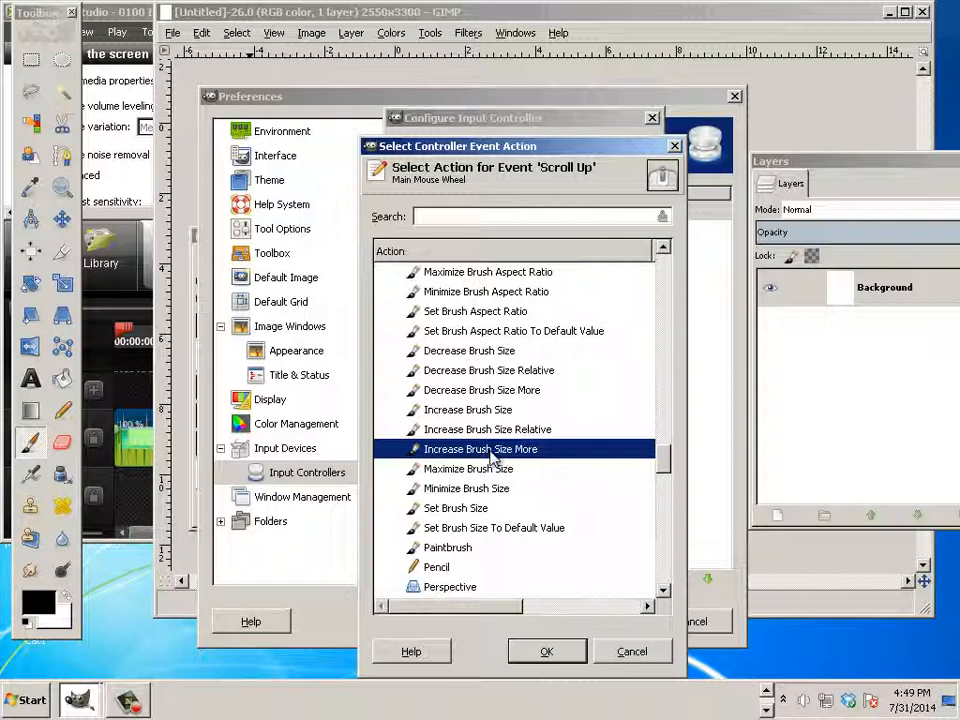
{"action": "left_click", "coordinate": [546, 652]}
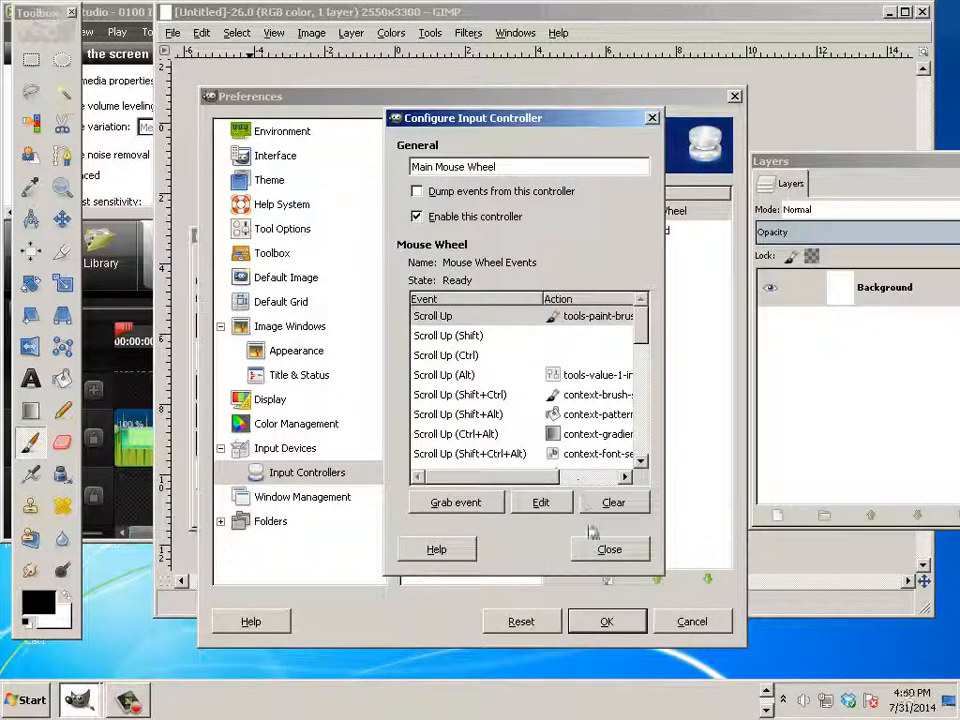
Assign the faster 'More' brush-size step to Scroll Down and close the controller configuration
{"action": "scroll", "scroll_direction": "down", "scroll_amount": 3}
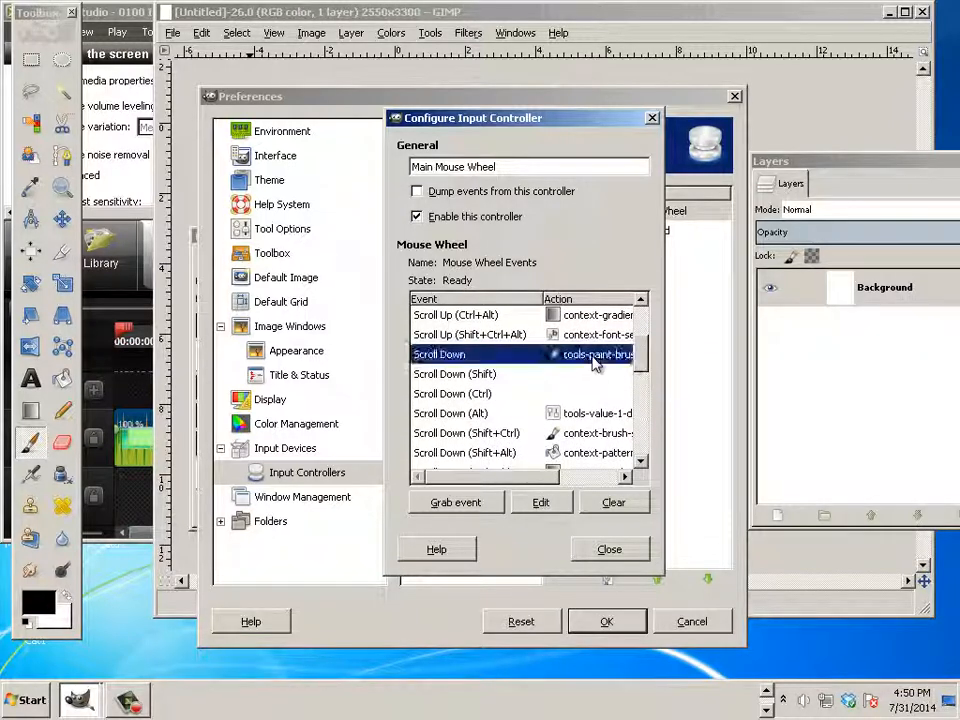
{"action": "left_click", "coordinate": [540, 502]}
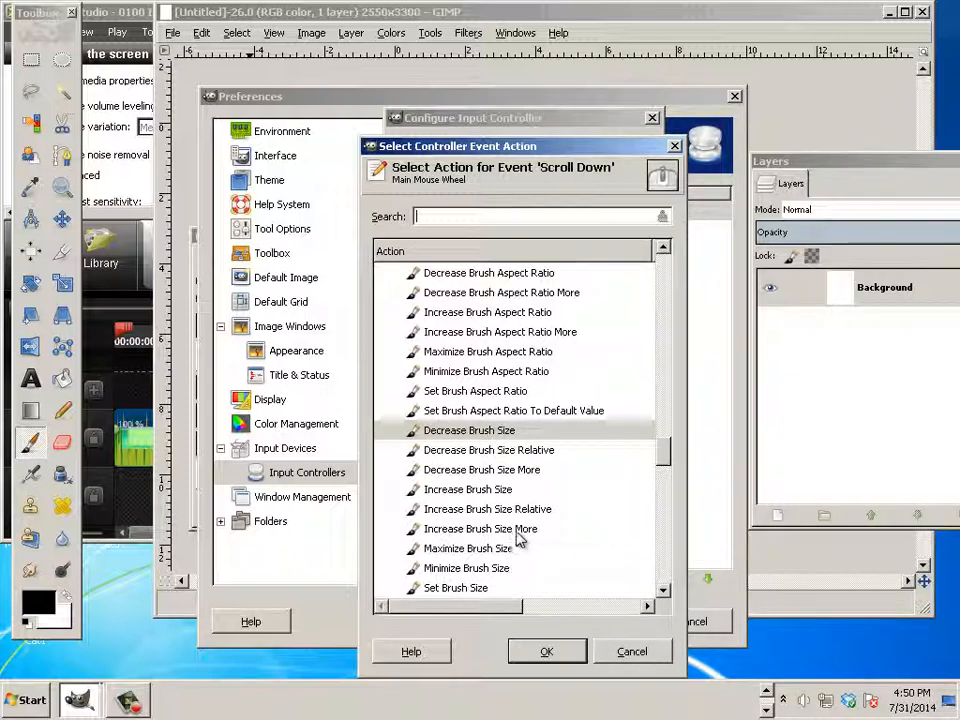
{"action": "left_click", "coordinate": [482, 528]}
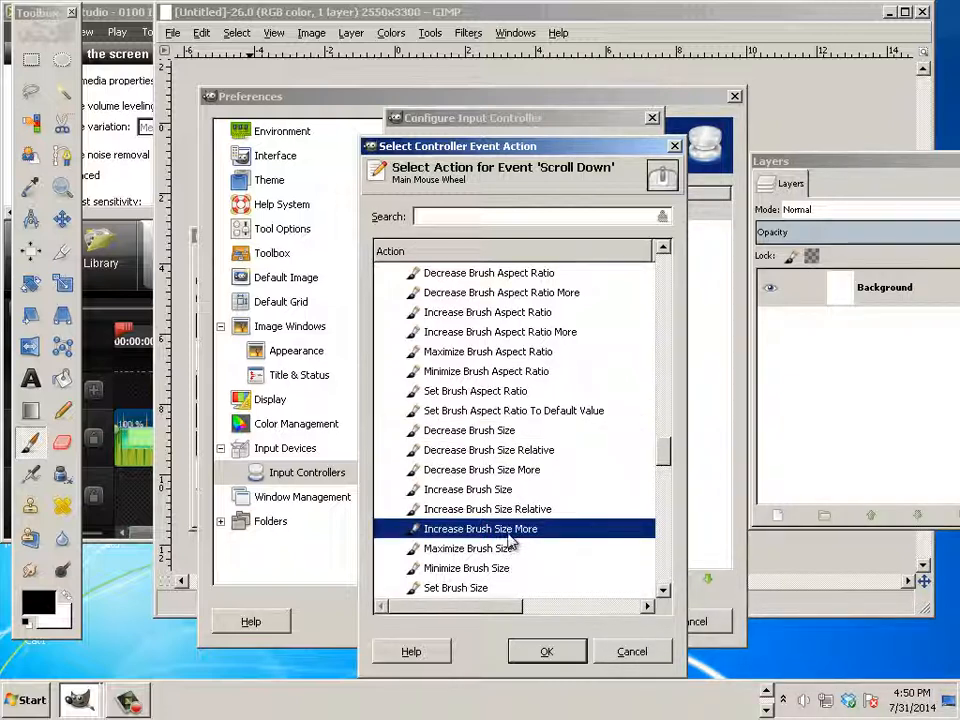
{"action": "left_click", "coordinate": [482, 468]}
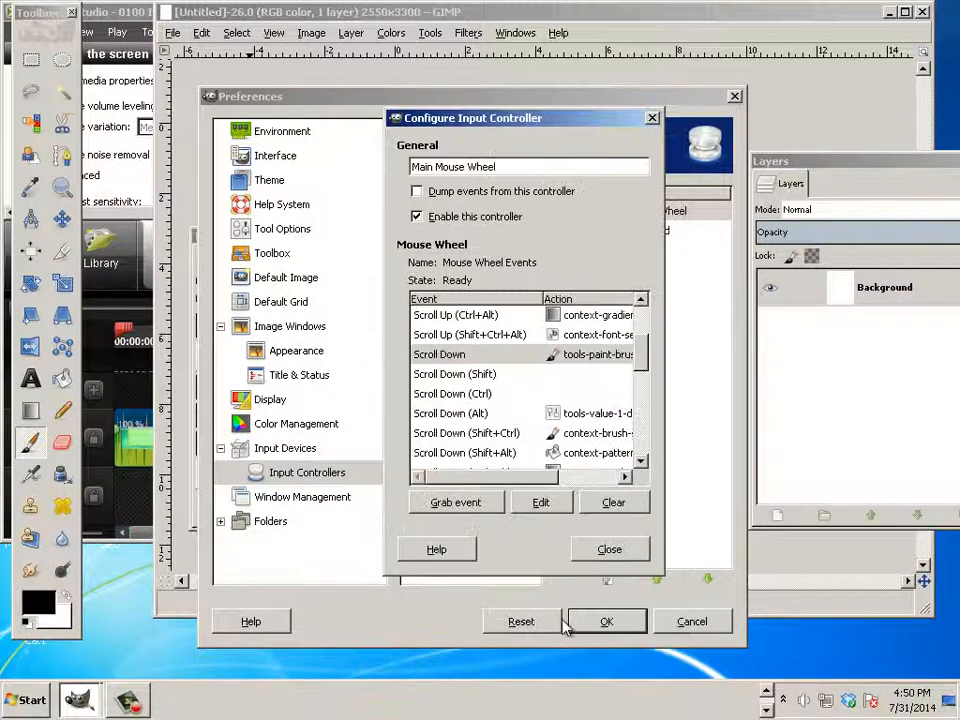
{"action": "left_click", "coordinate": [608, 548]}
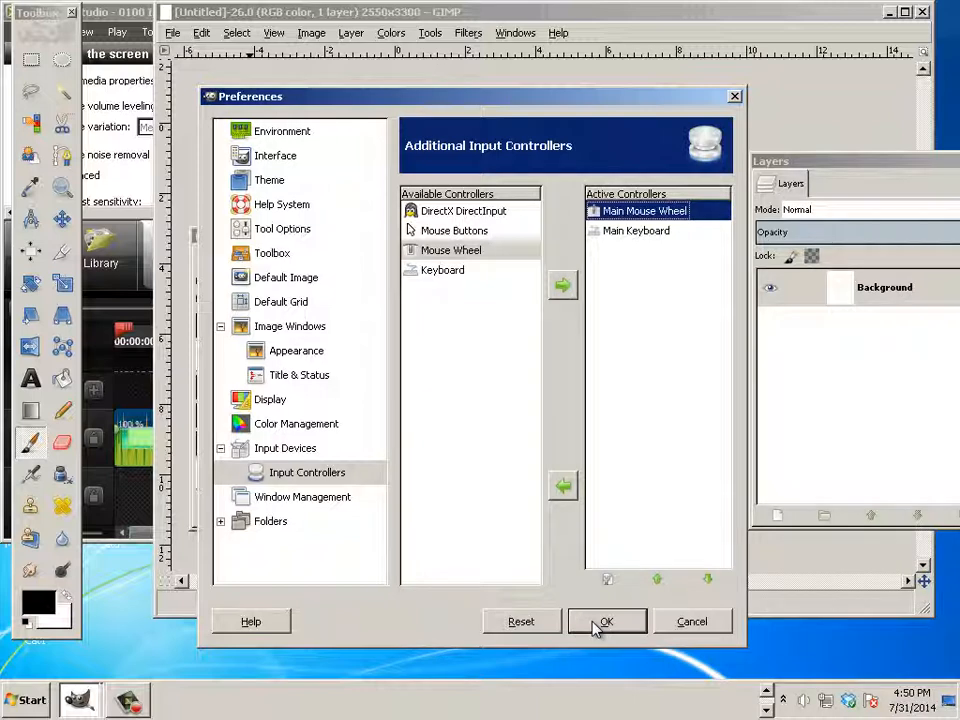
Close Preferences with OK and paint thinner test strokes across the thick stroke
{"action": "left_click", "coordinate": [606, 620]}
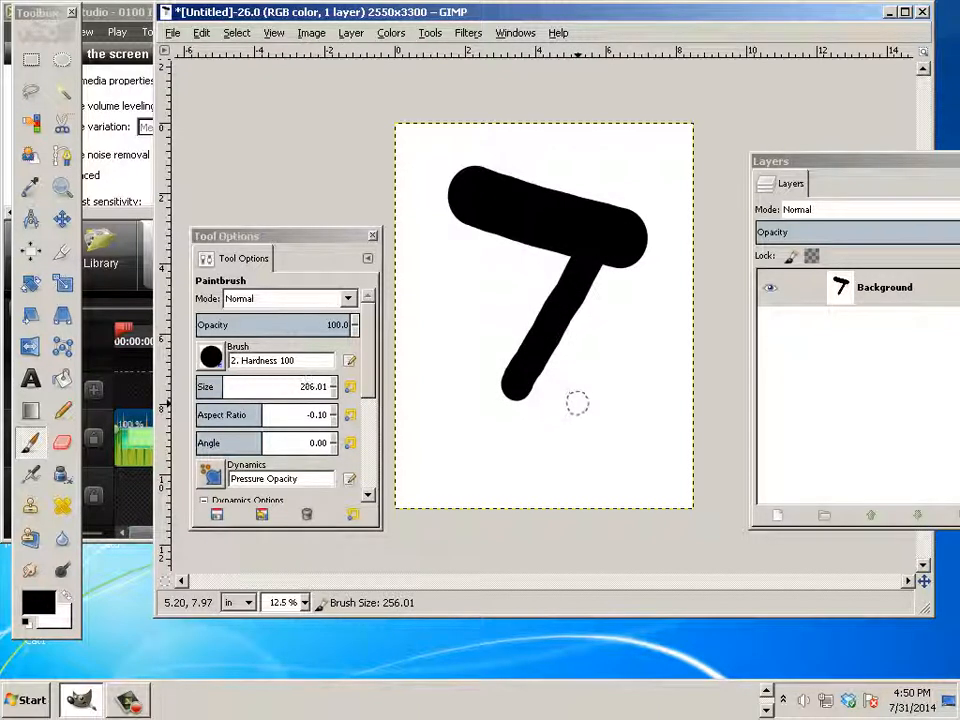
{"action": "left_click_drag", "start_coordinate": [420, 270], "coordinate": [576, 400]}
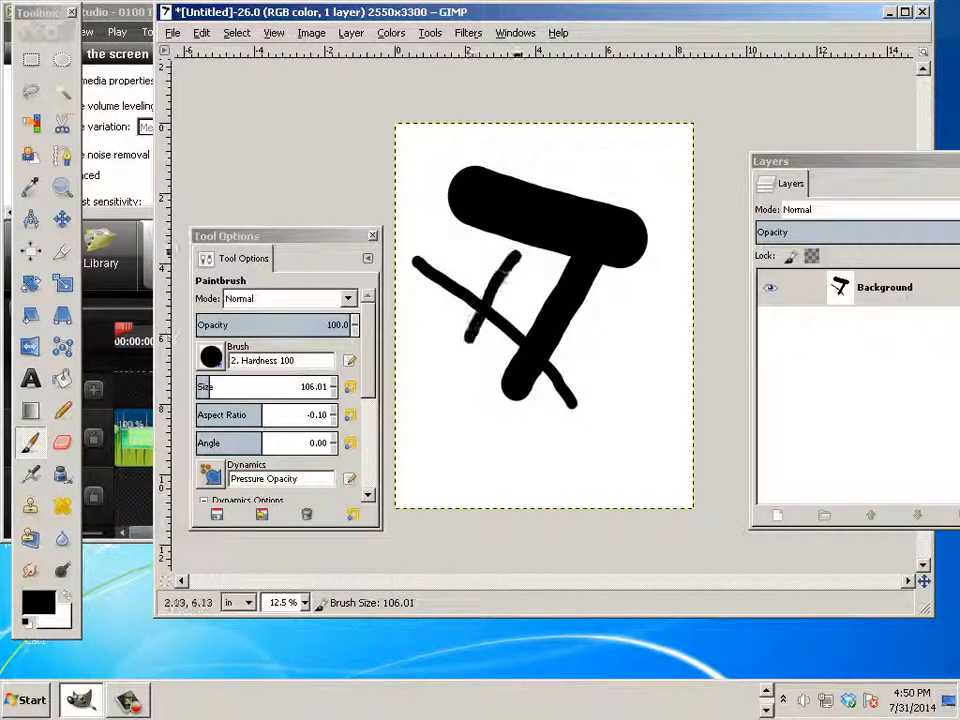